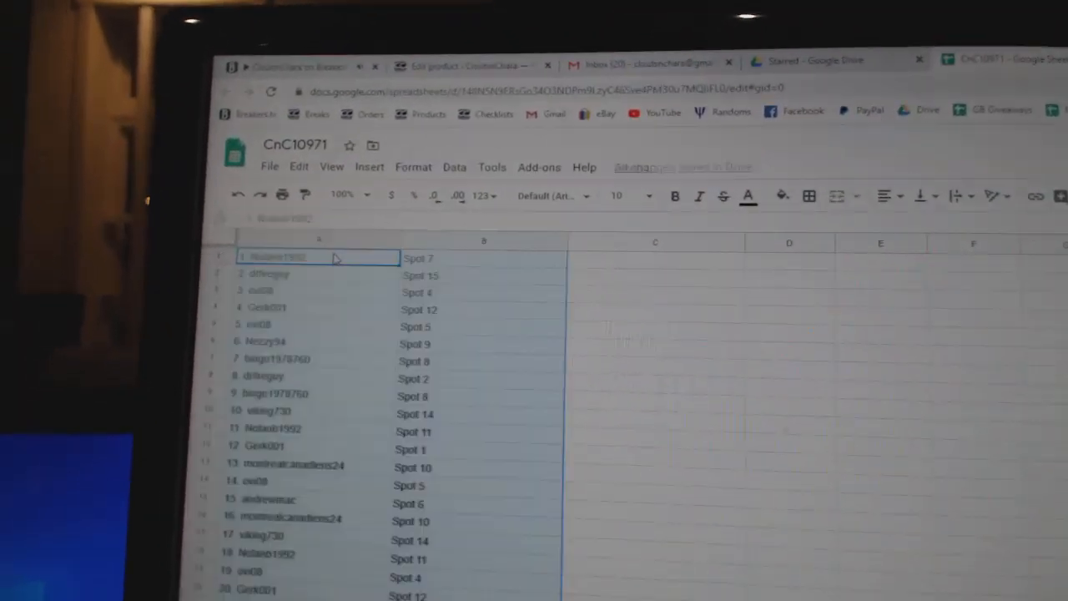
# Step through rows from username 1 down to username 16, checking each spot and team, ending at Anaheim.
pyautogui.click(810, 60)
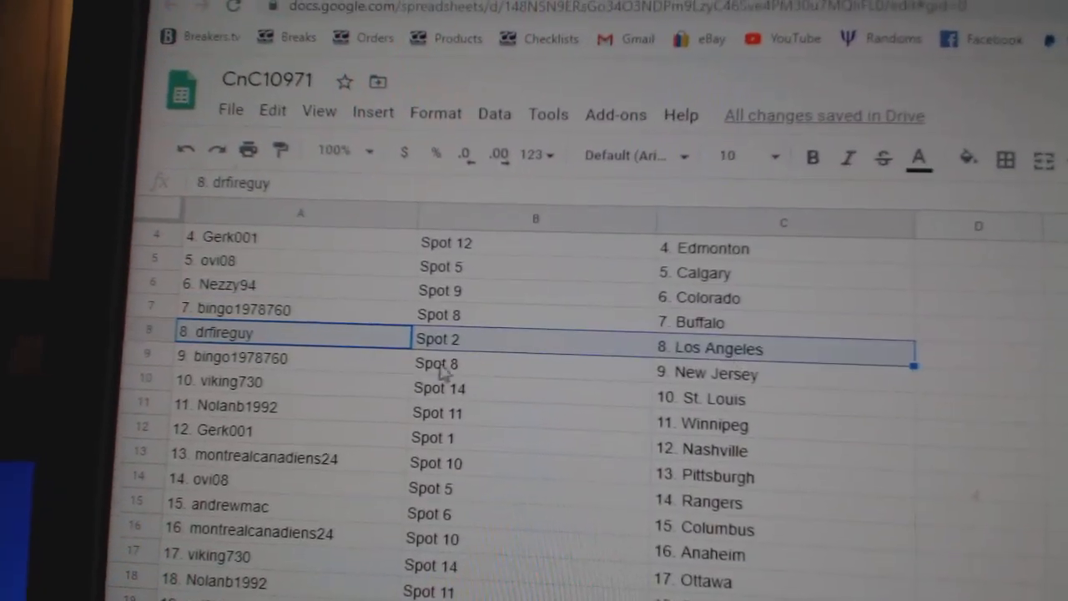
pyautogui.click(284, 368)
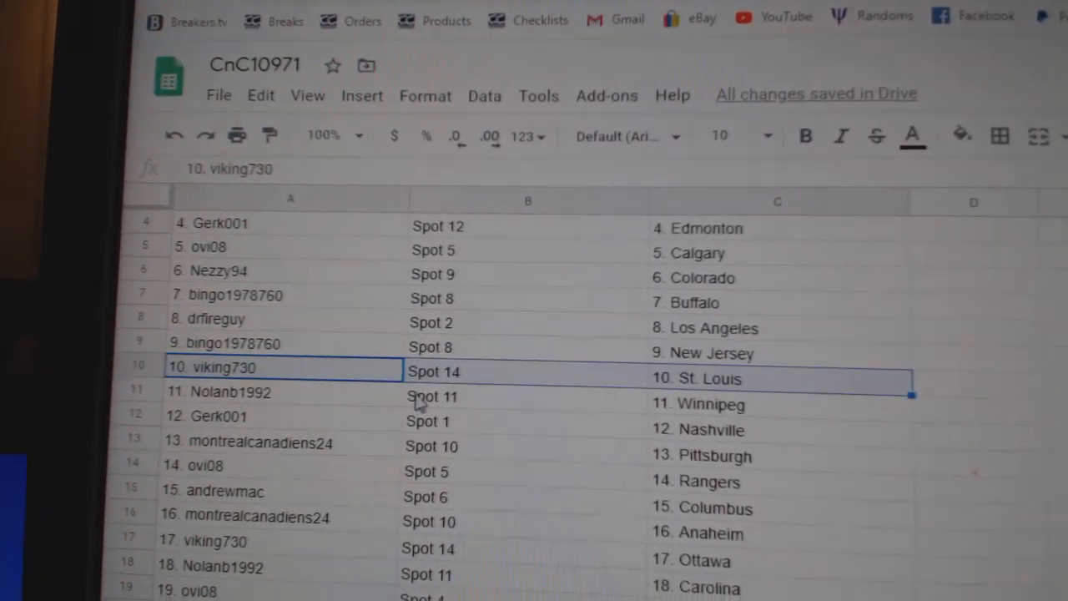
pyautogui.scroll(-3)
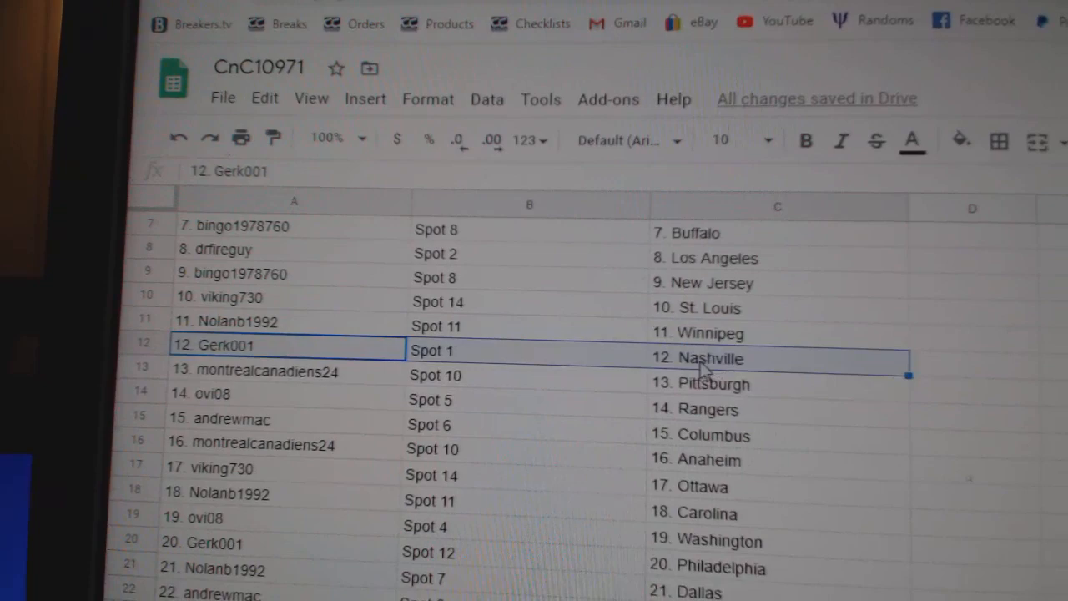
pyautogui.click(233, 384)
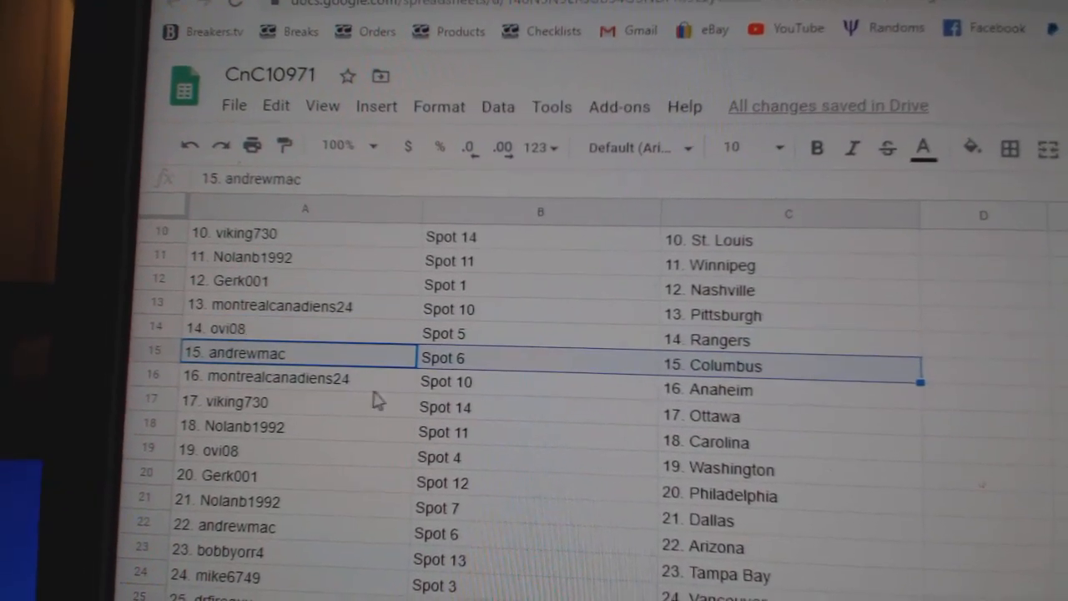
pyautogui.click(298, 367)
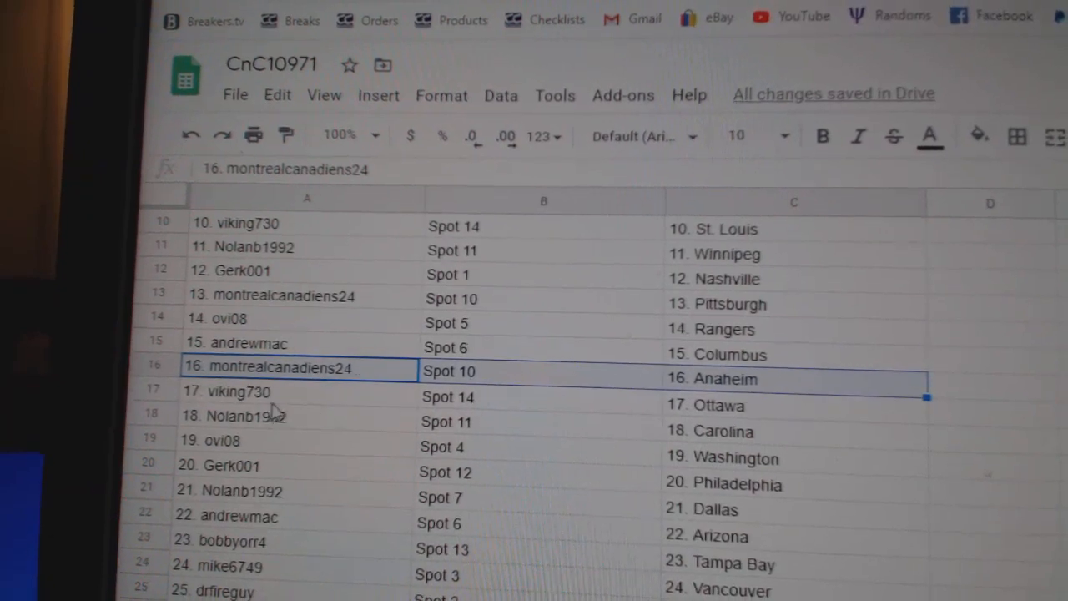